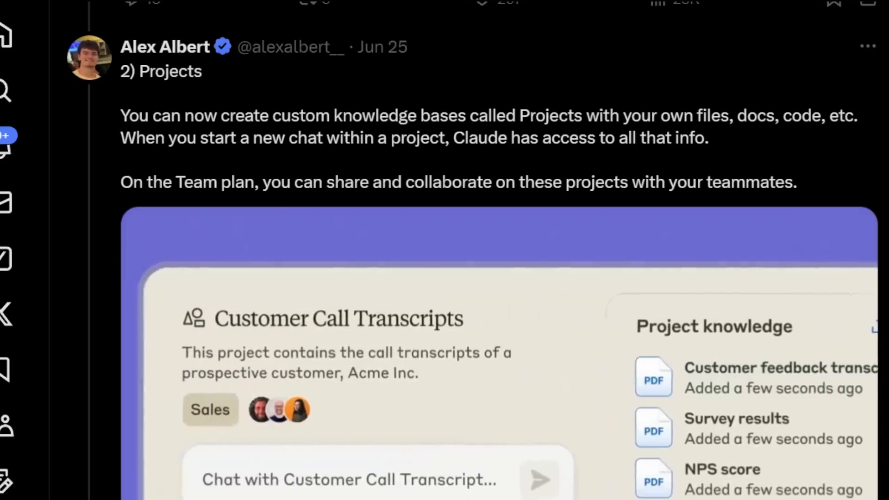
Step: Play the two-speaker joke dialogue's pink and blue voice clips on the Voiceover Studio timeline
scroll("down", 3)
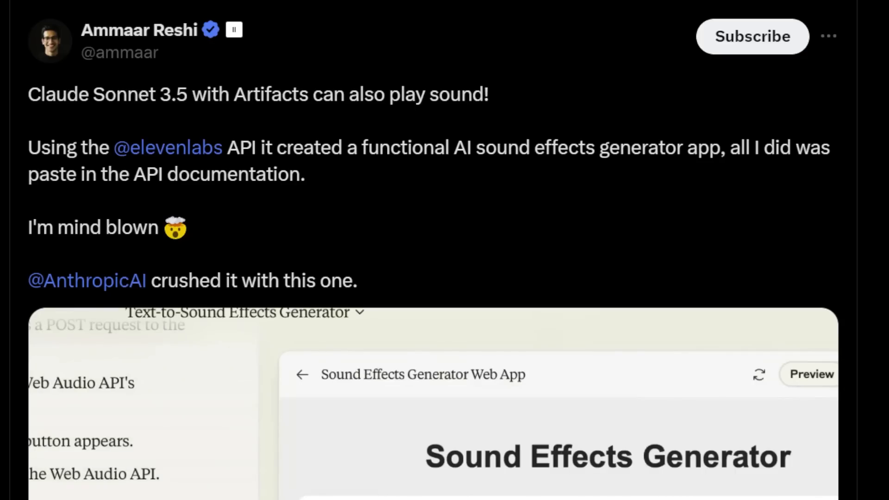
scroll("down", 3)
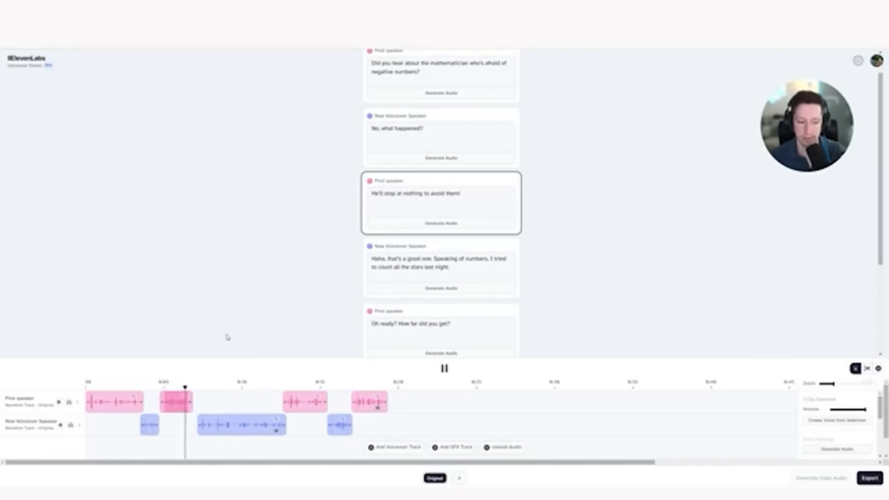
left_click(445, 368)
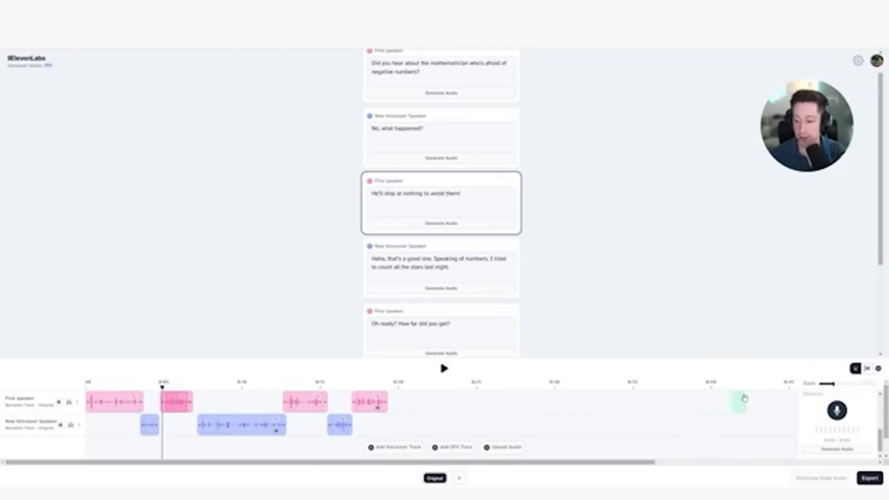